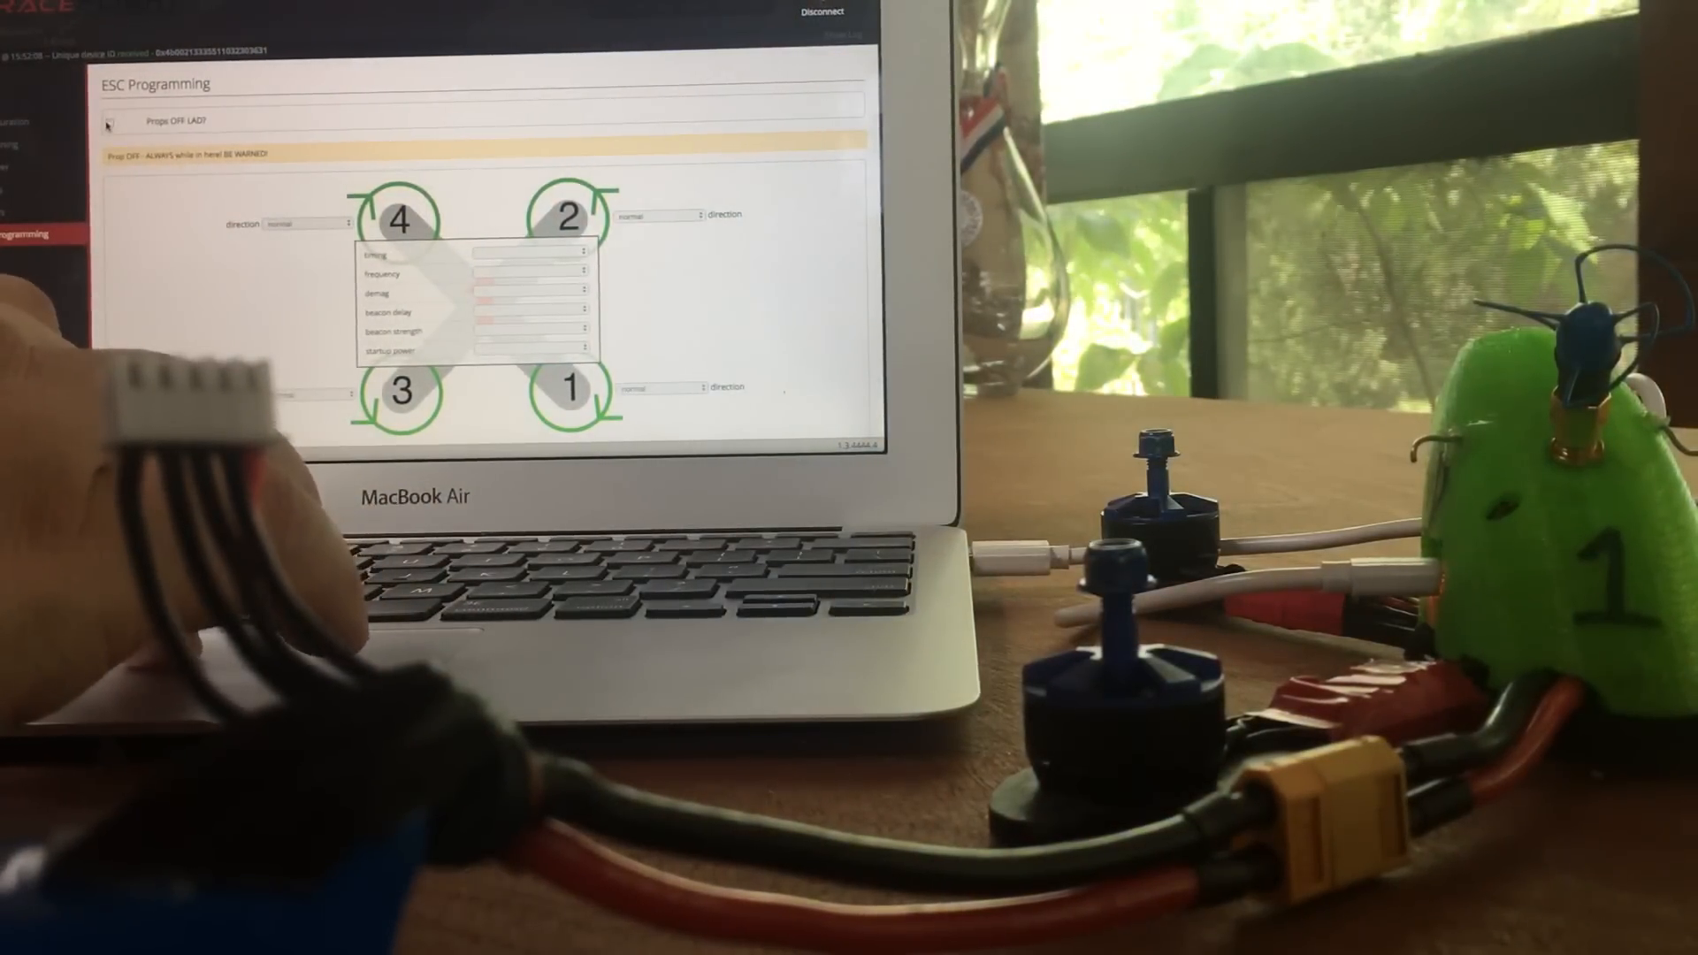
Tick 'Props OFF' so four ESCs are detected, flash ESC 1, then start flashing ESC 2.
{"action": "left_click", "coordinate": [109, 122]}
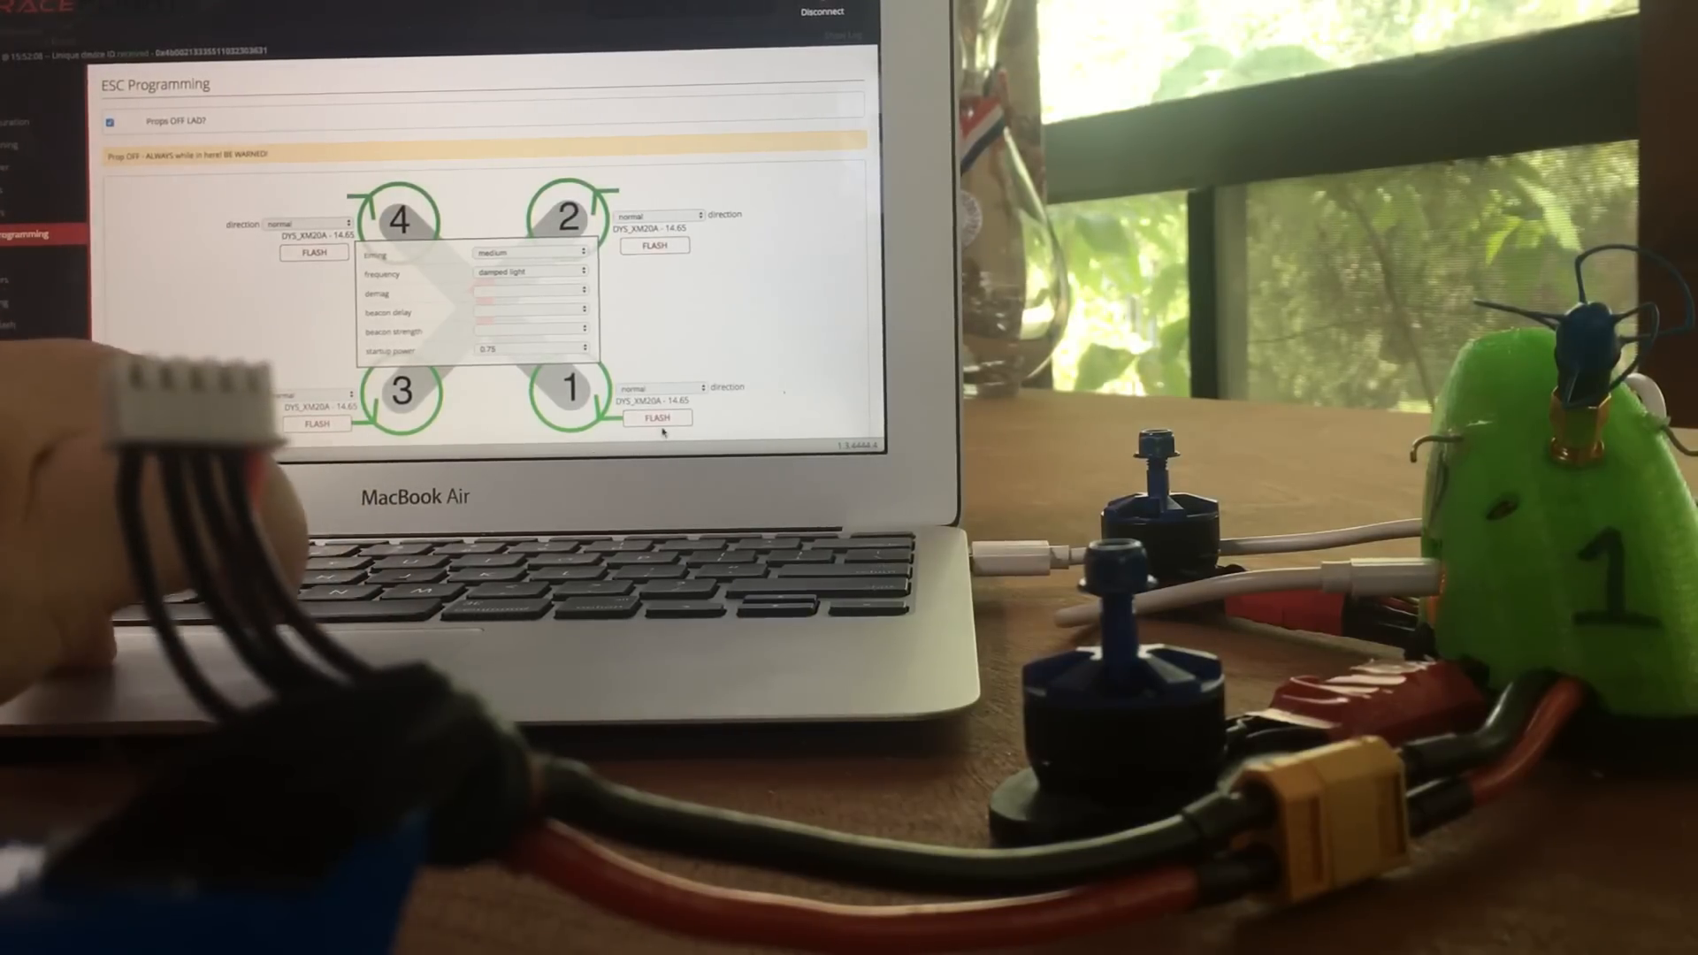
{"action": "left_click", "coordinate": [656, 418]}
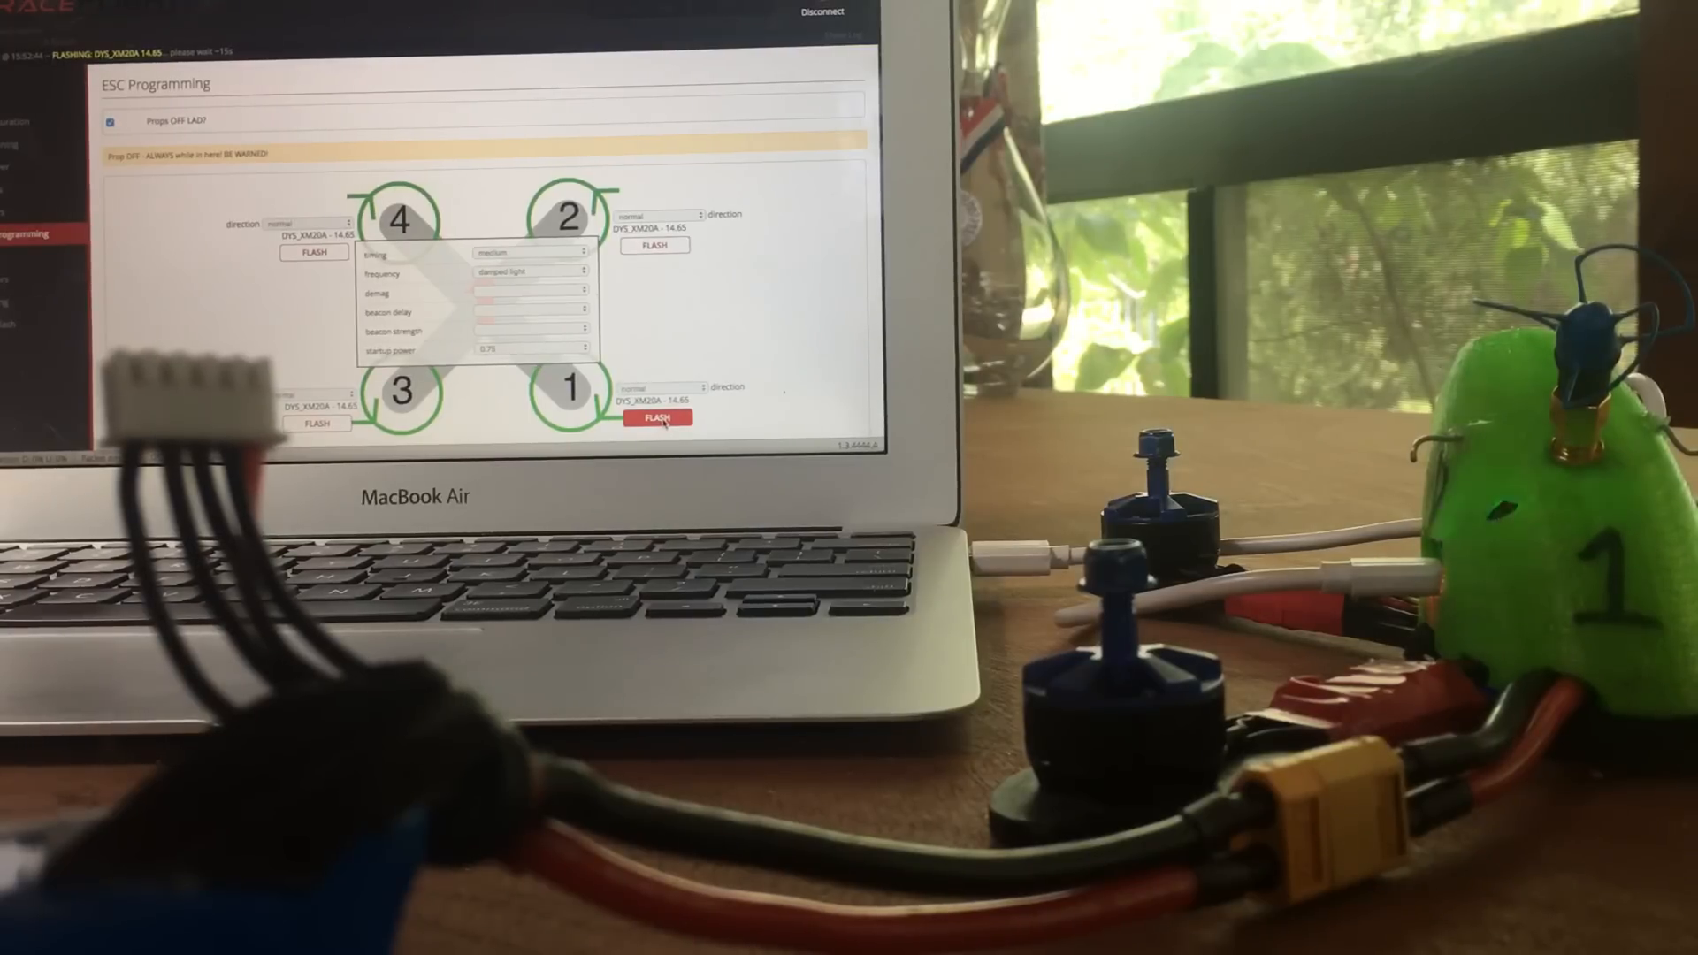
{"action": "left_click", "coordinate": [654, 420]}
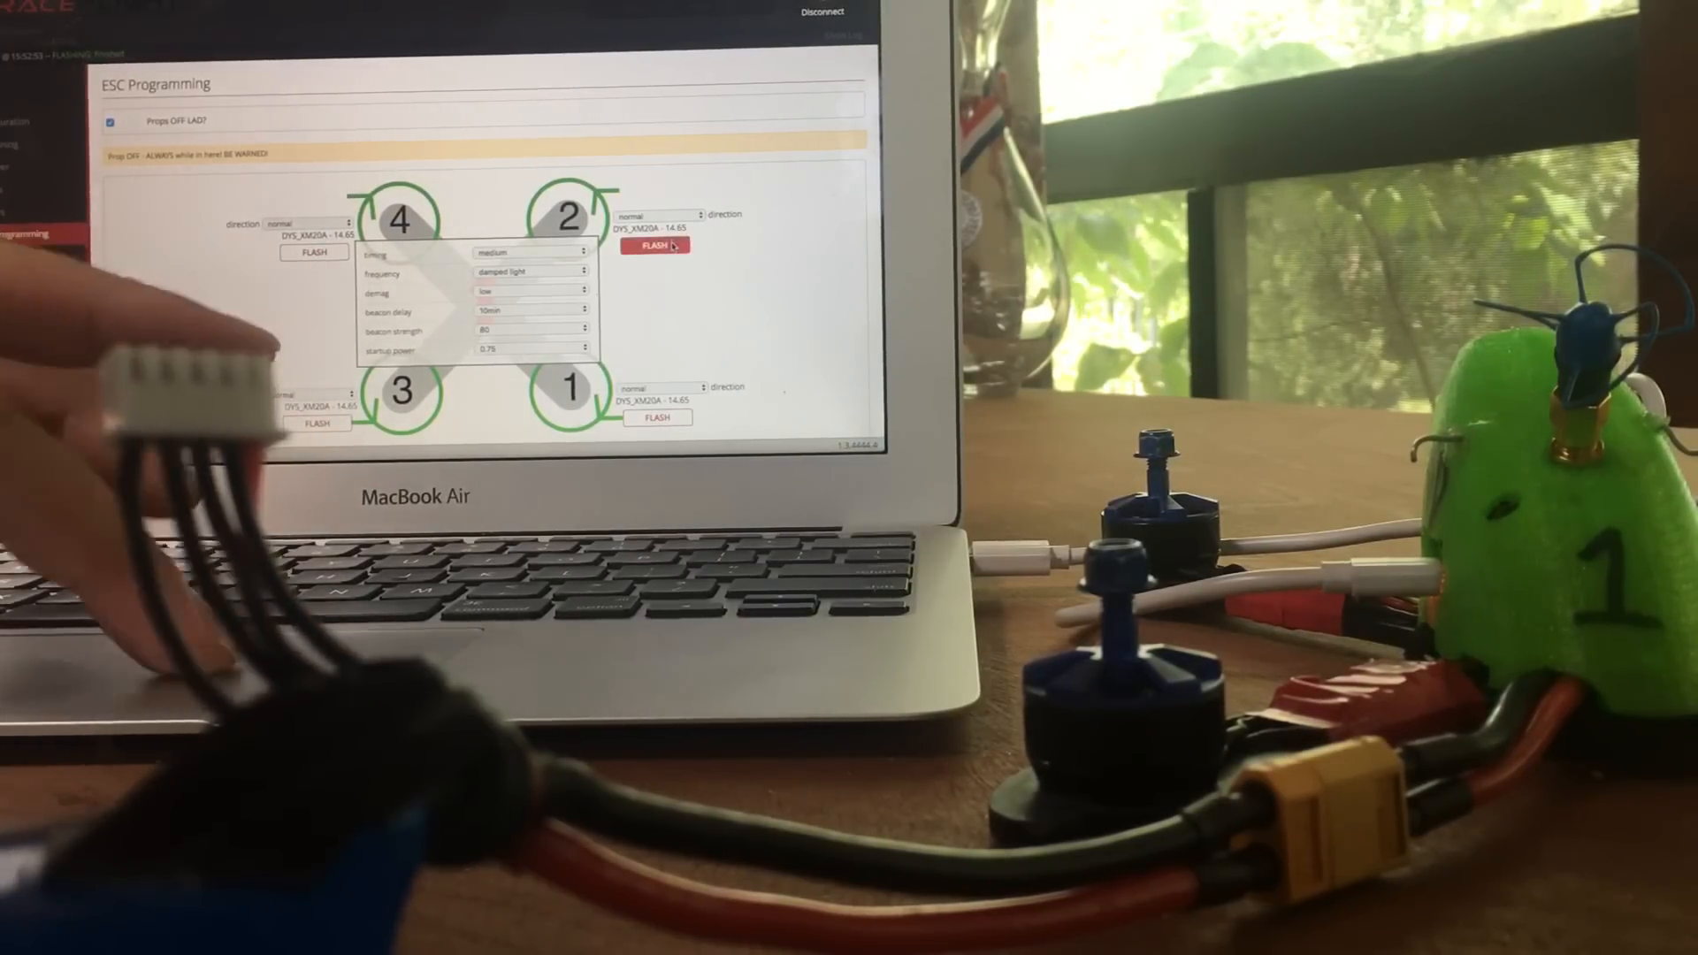
{"action": "left_click", "coordinate": [651, 249]}
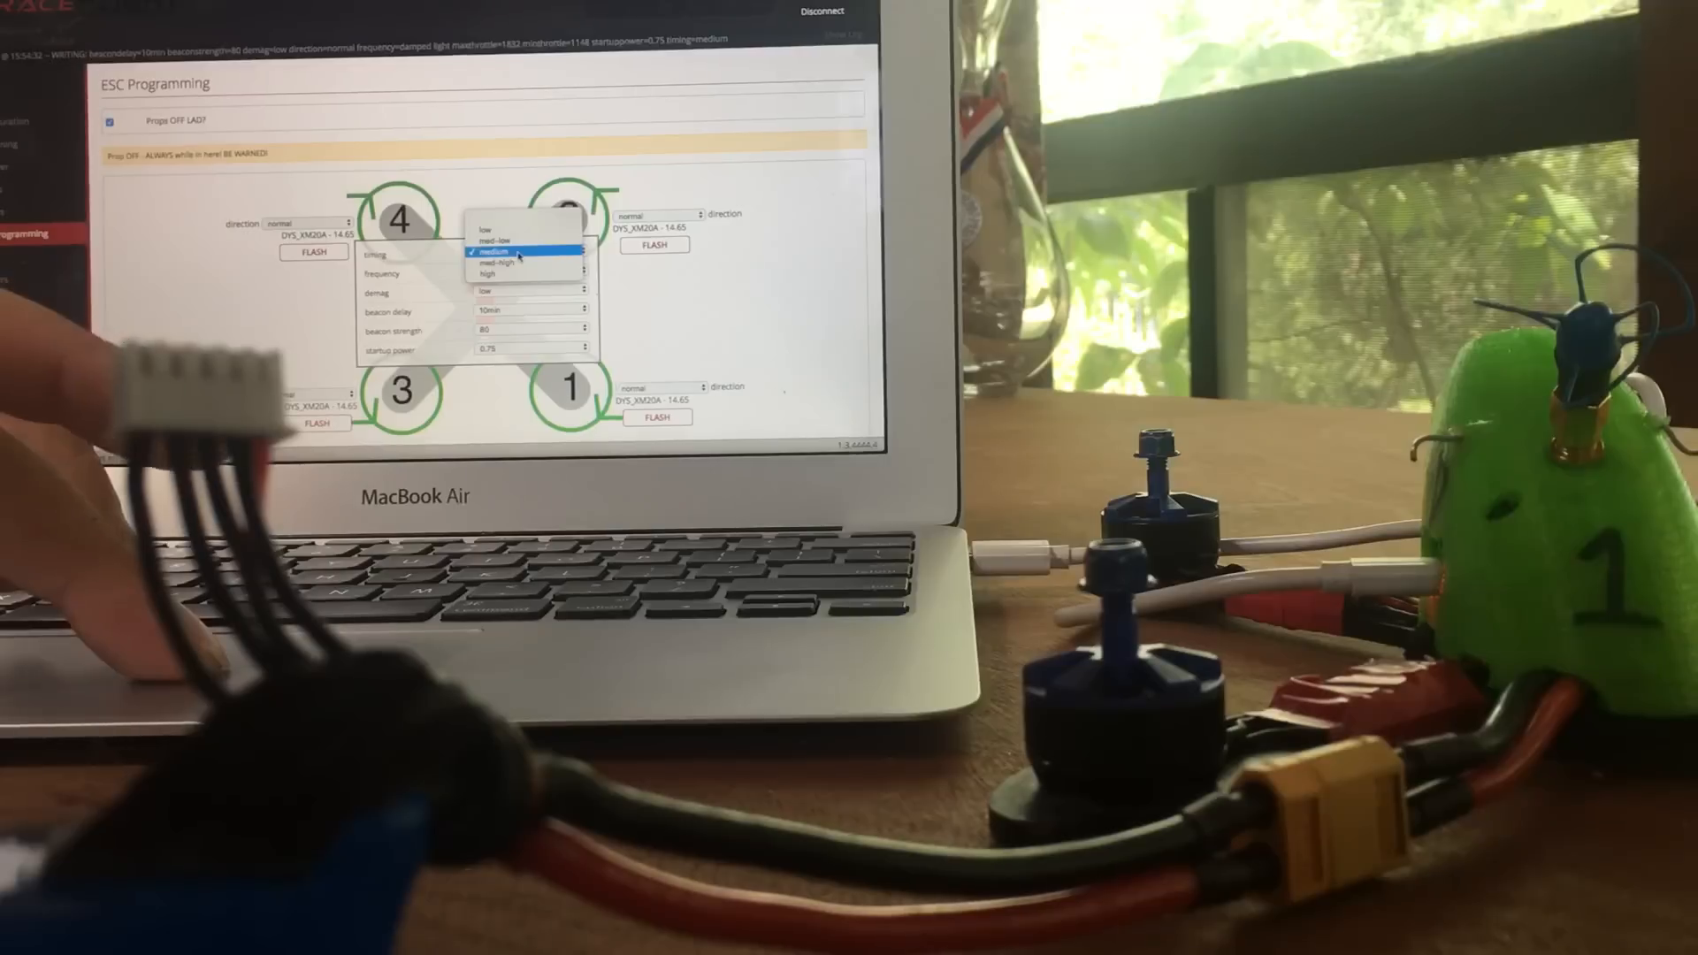
Keep timing at medium, set demag to high, and review the beacon delay choices (10 minutes).
{"action": "left_click", "coordinate": [520, 253]}
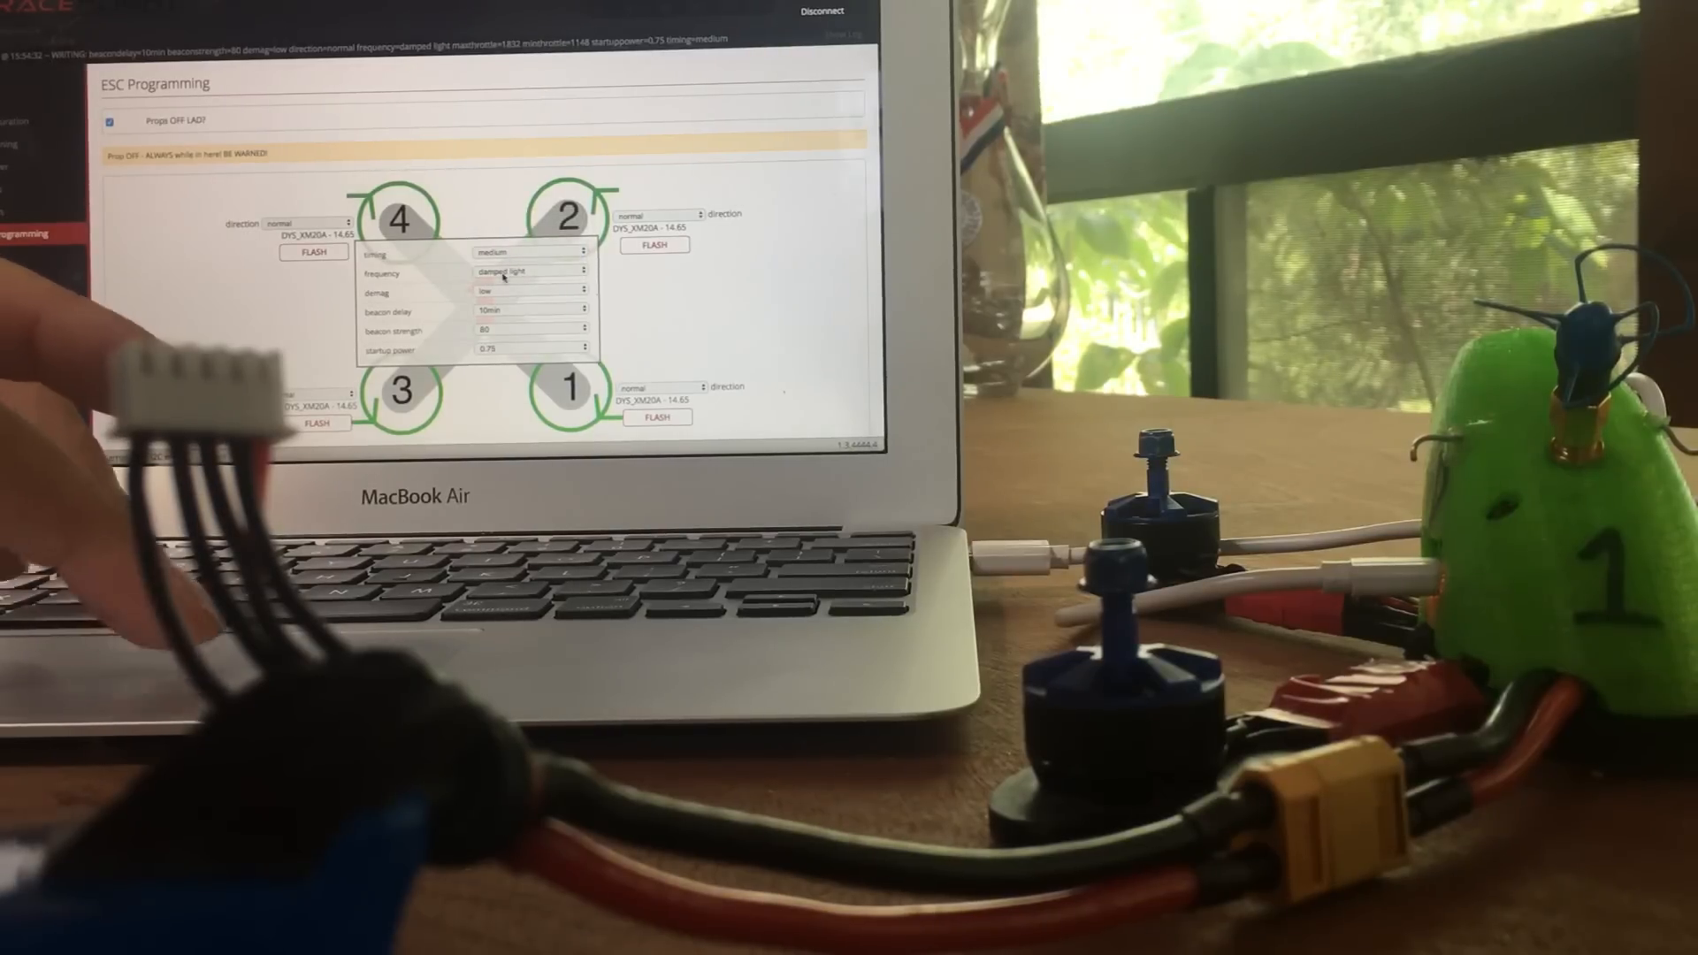
{"action": "left_click", "coordinate": [531, 274]}
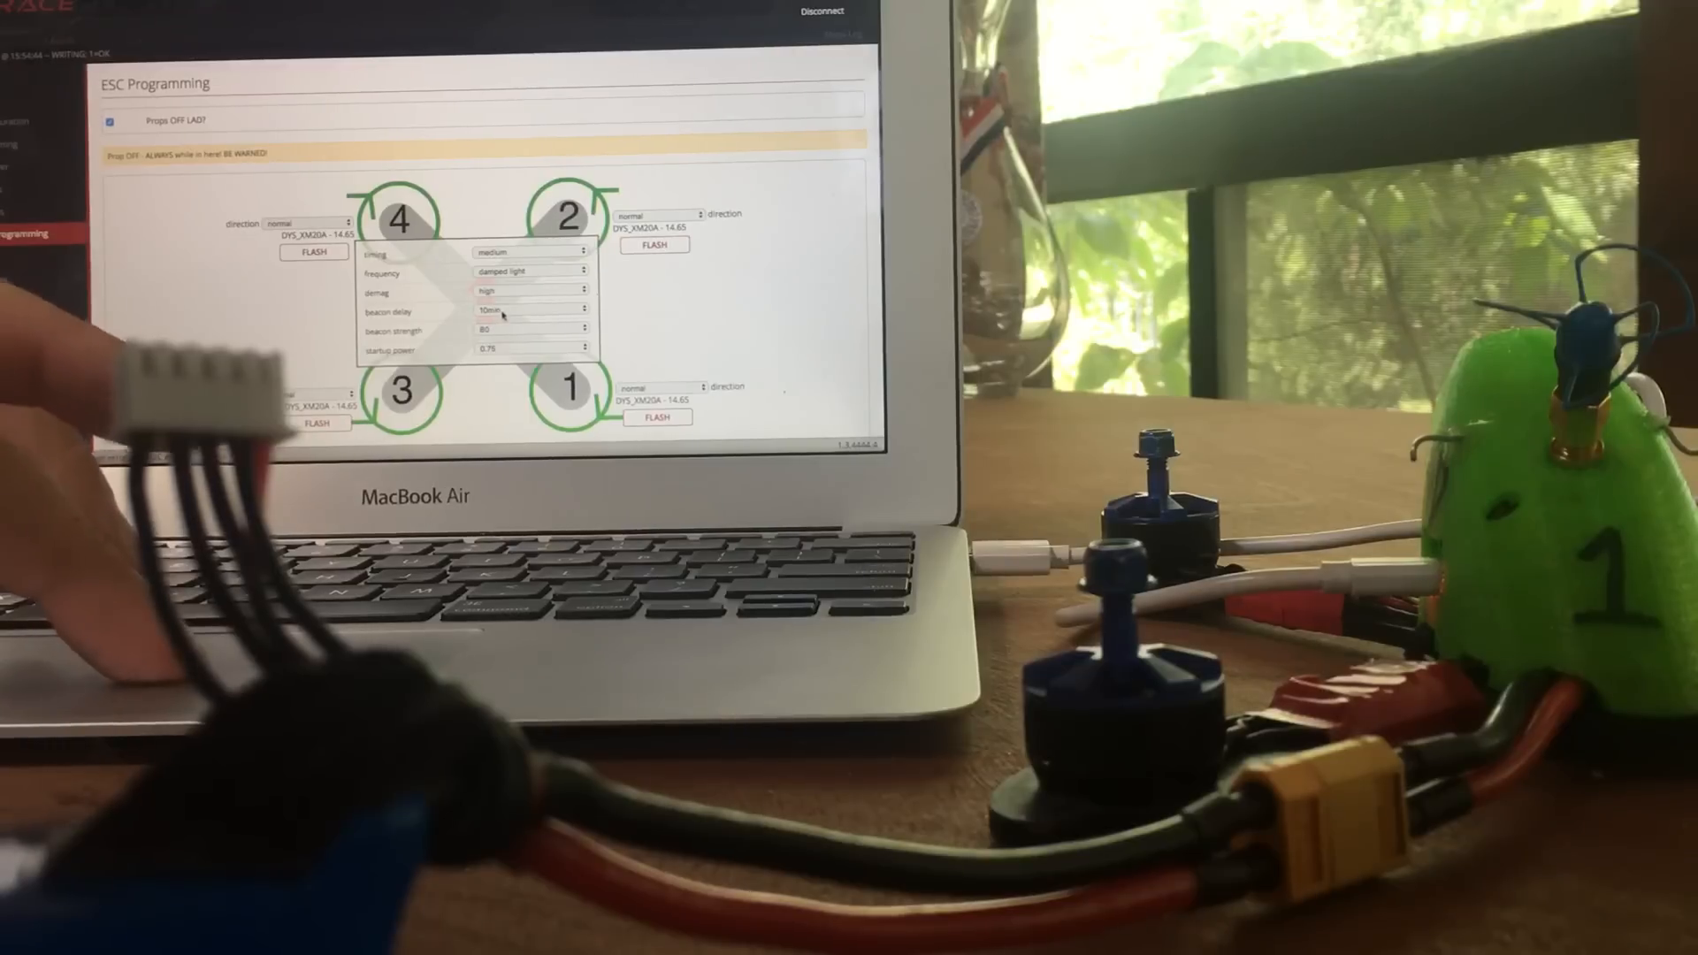
{"action": "left_click", "coordinate": [531, 315]}
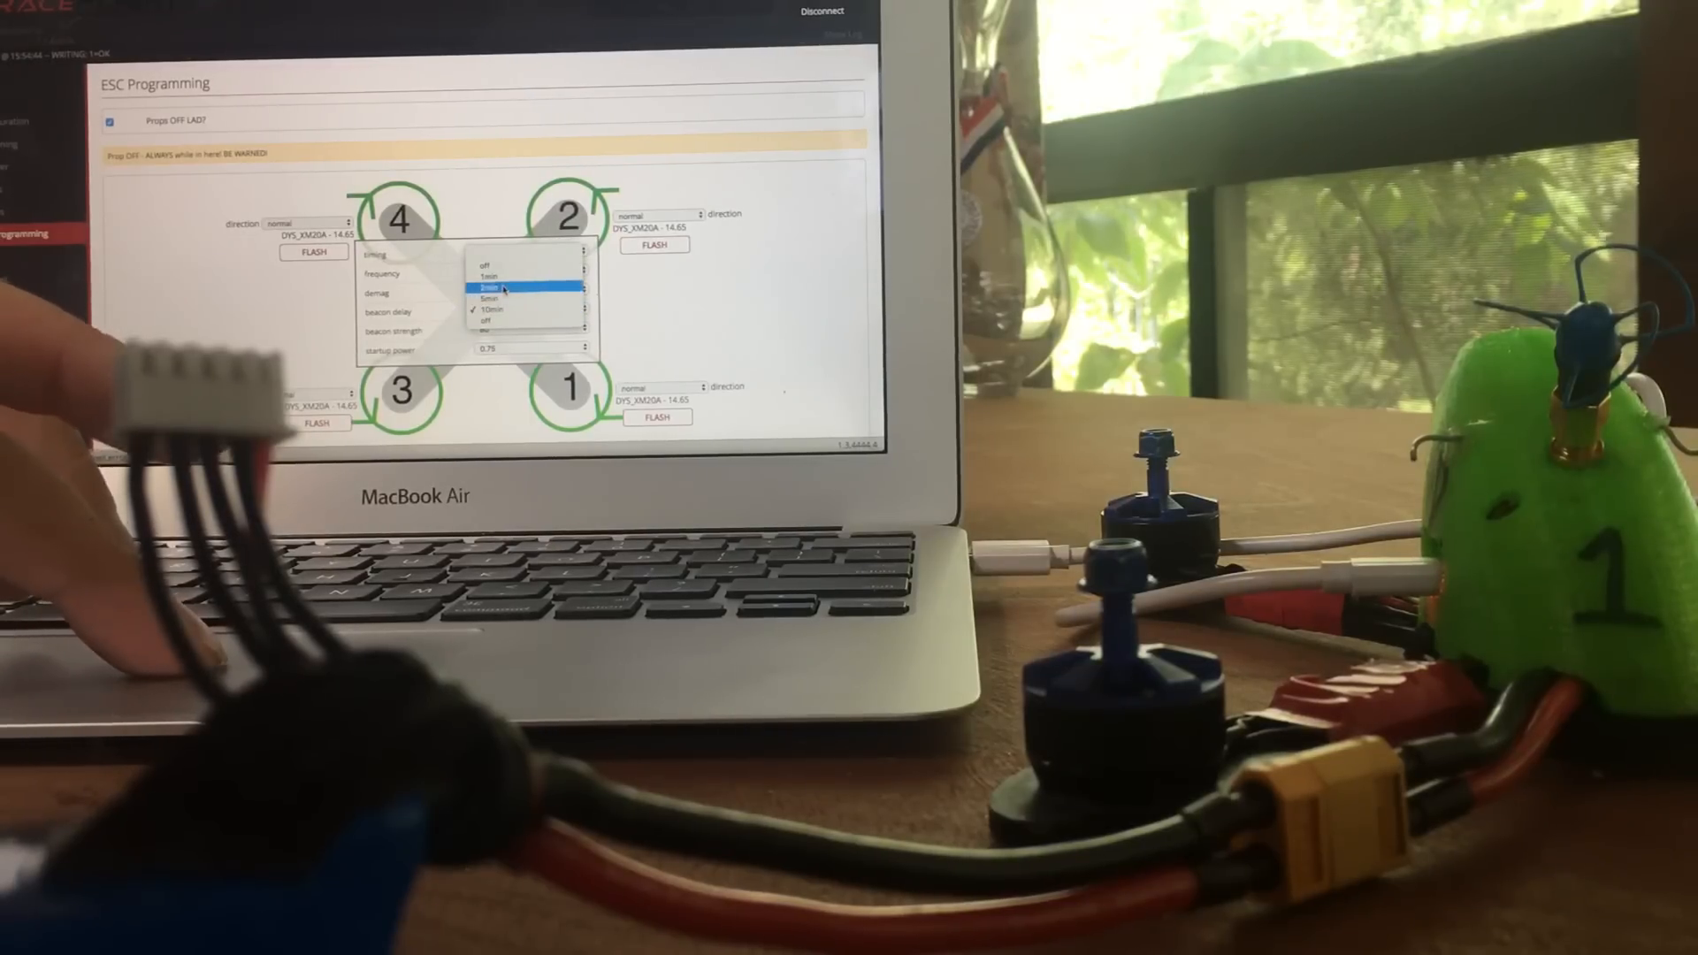